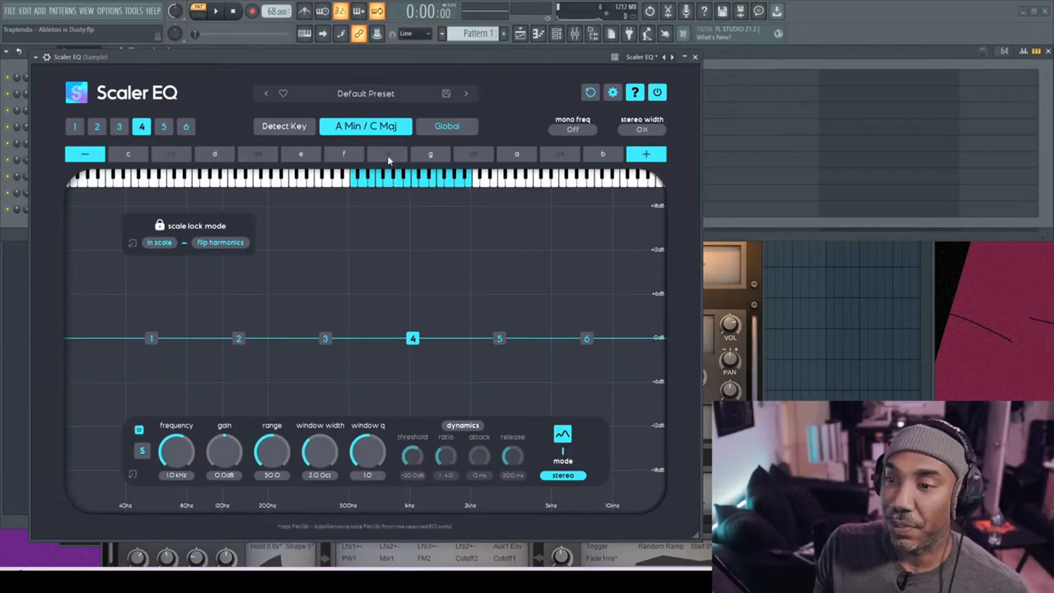
mouse_move(489, 149)
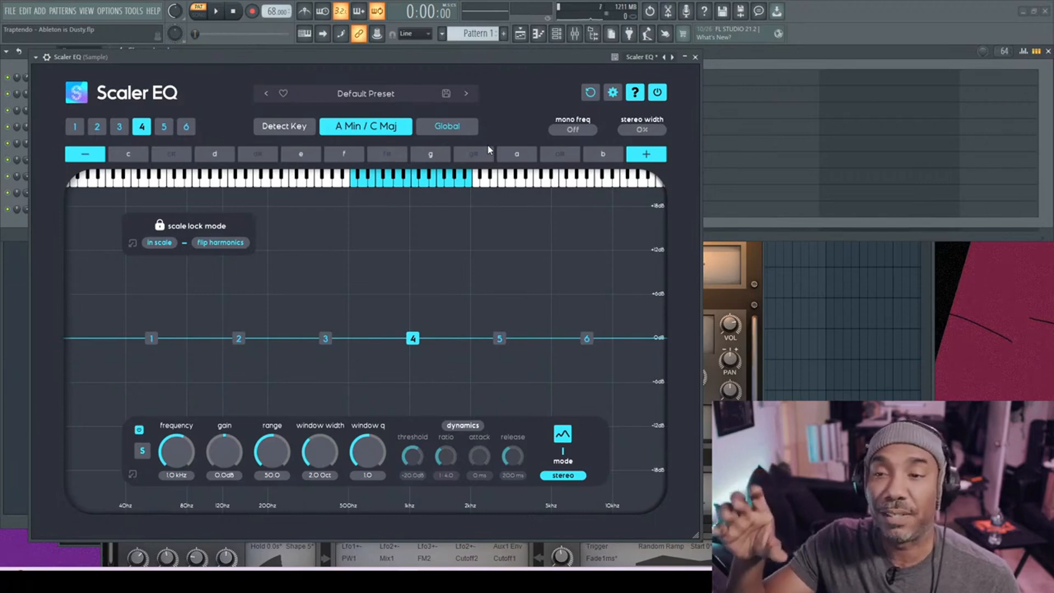
- Detect the key from the playing audio, yielding C# Maj / A# Min
left_click(284, 126)
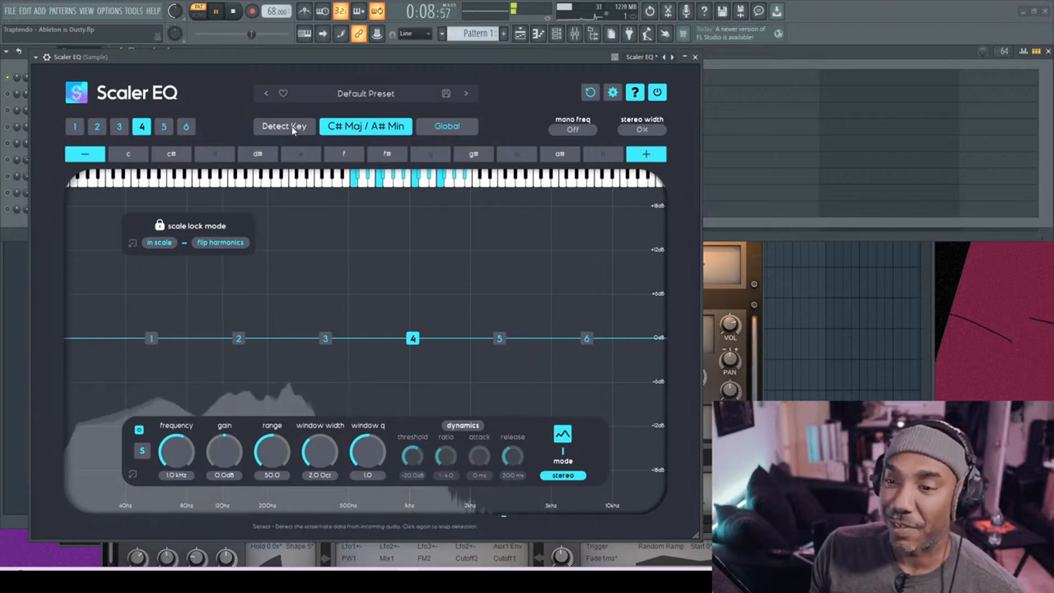
left_click(284, 126)
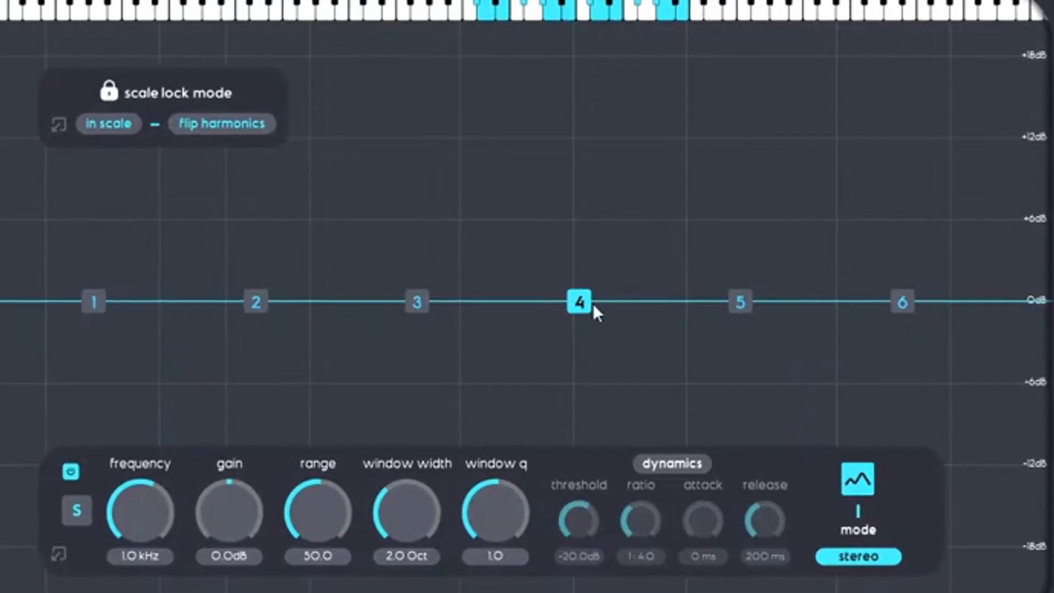
- Raise bands 4 and 6 into scale-locked harmonic and high-frequency boosts
left_click_drag(578, 302, 590, 216)
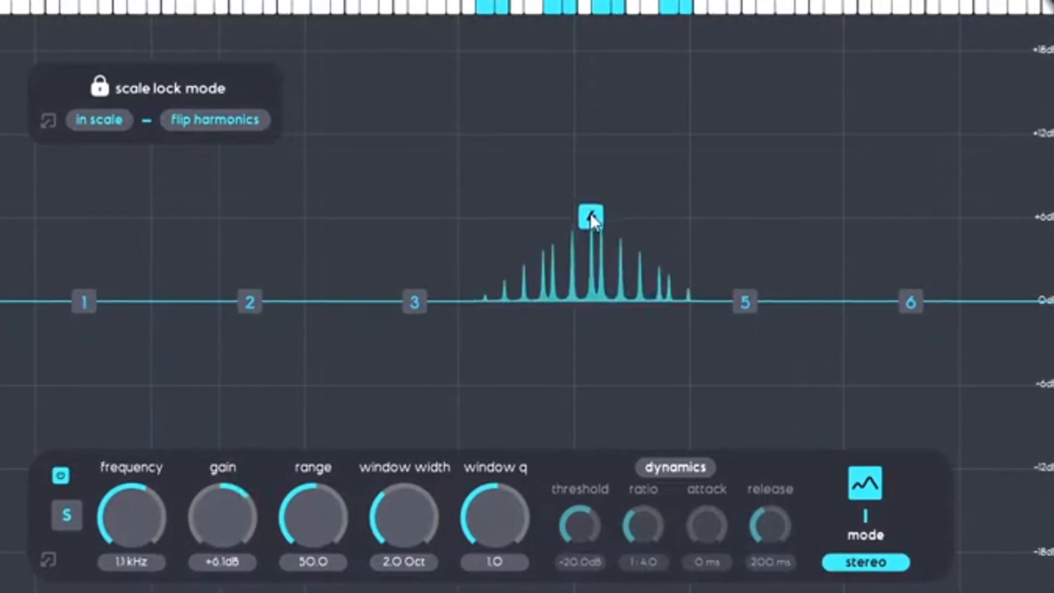
left_click_drag(591, 217, 593, 312)
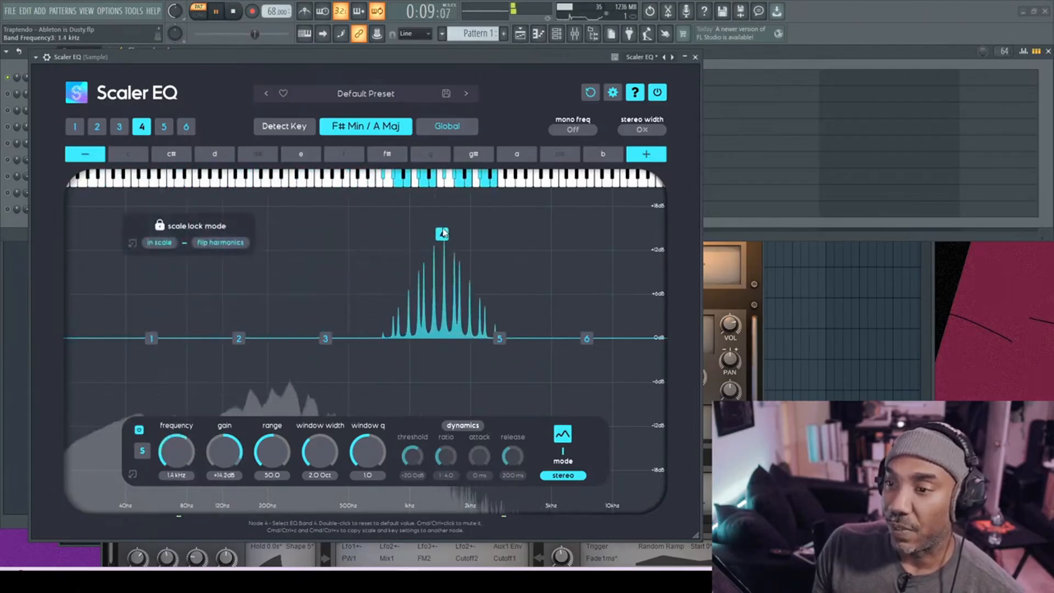
left_click_drag(442, 233, 426, 237)
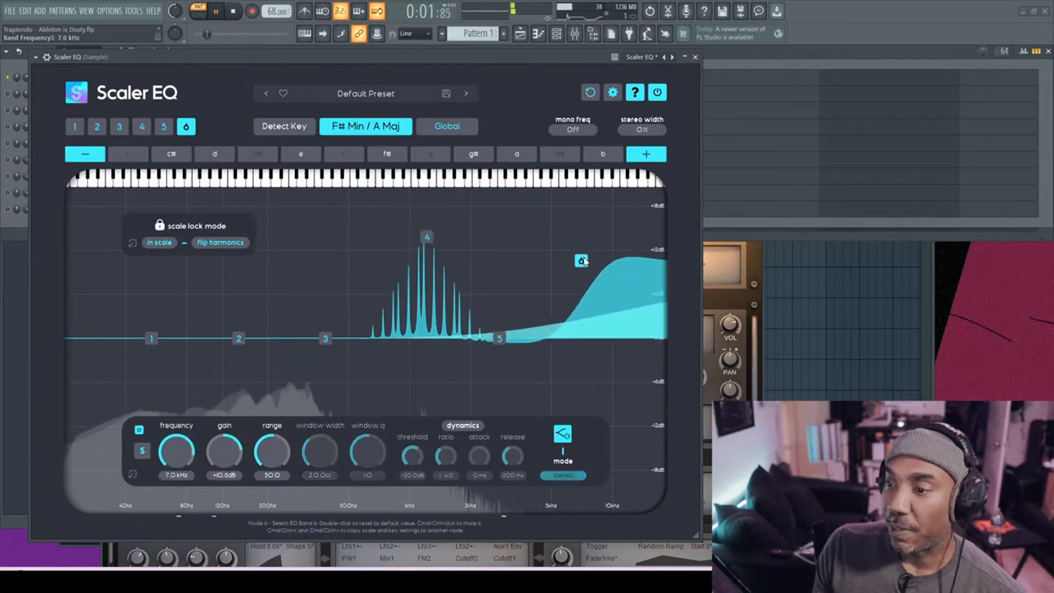
left_click_drag(580, 261, 586, 374)
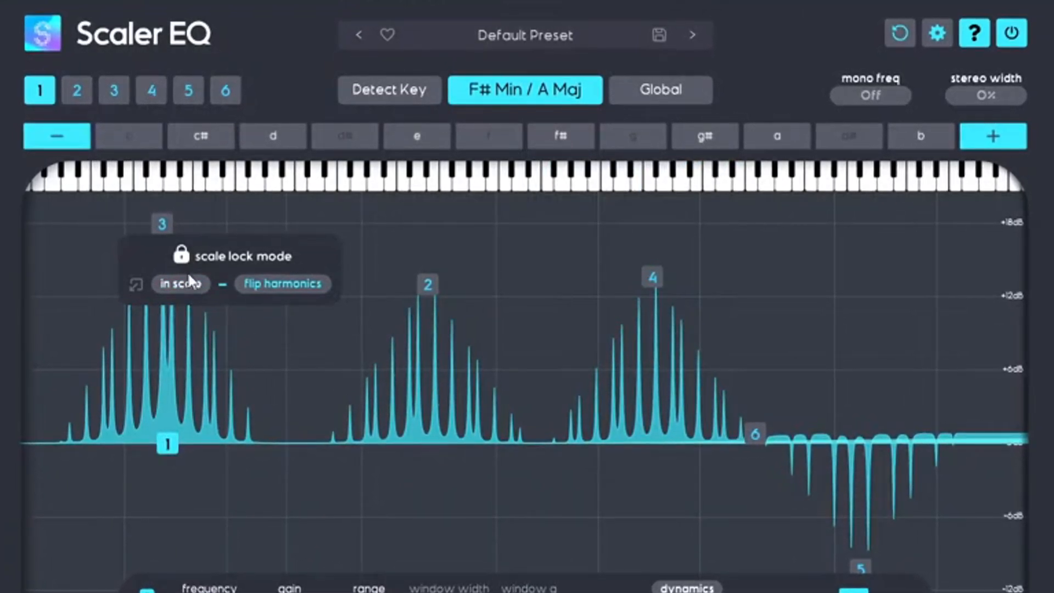
mouse_move(417, 297)
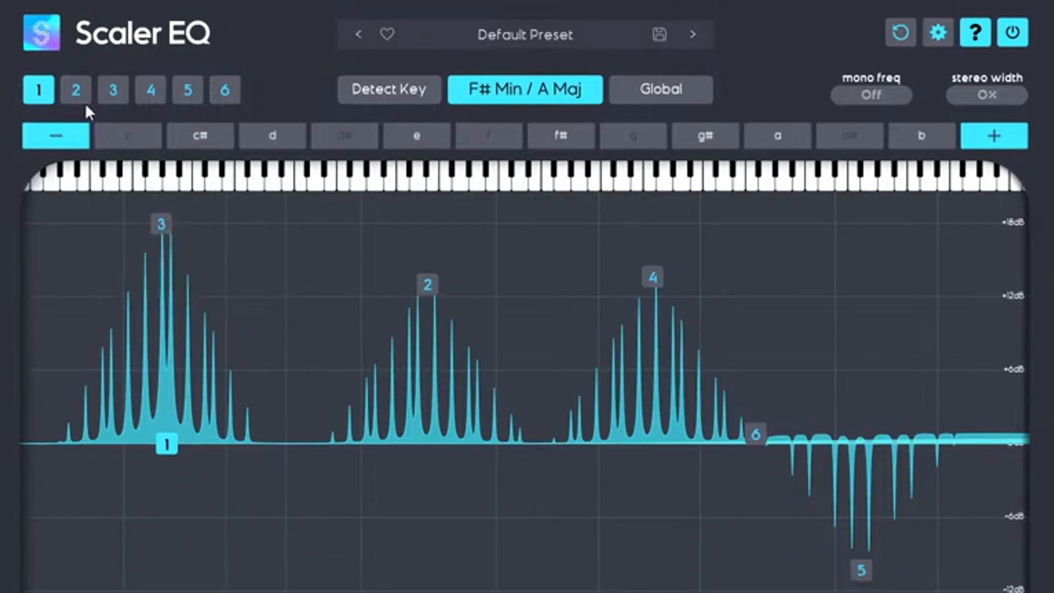
- Select band 2 and bring up the Pad channel's Scaler EQ instance
left_click(188, 89)
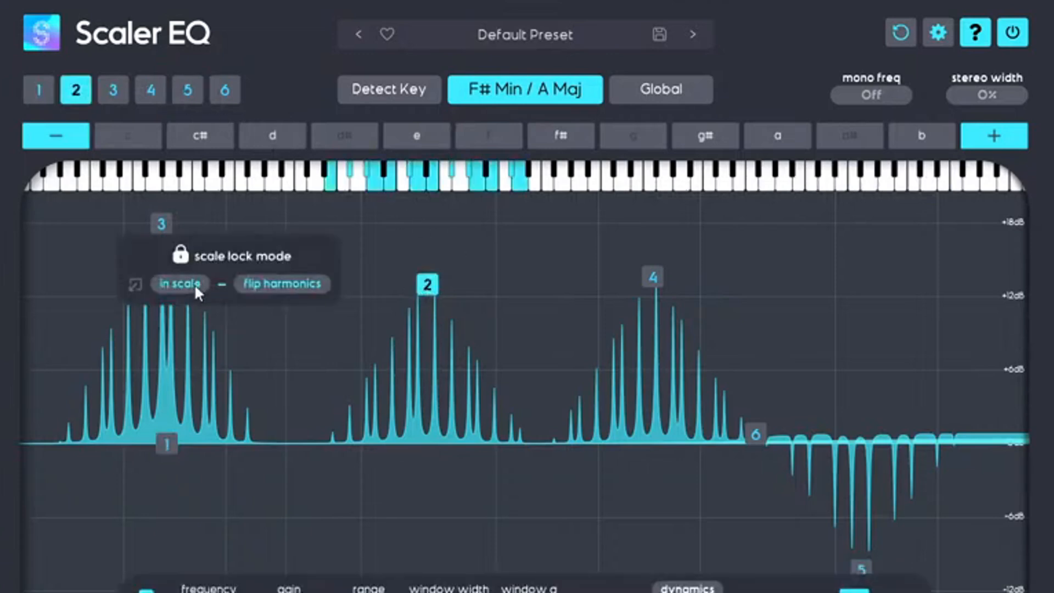
left_click(150, 90)
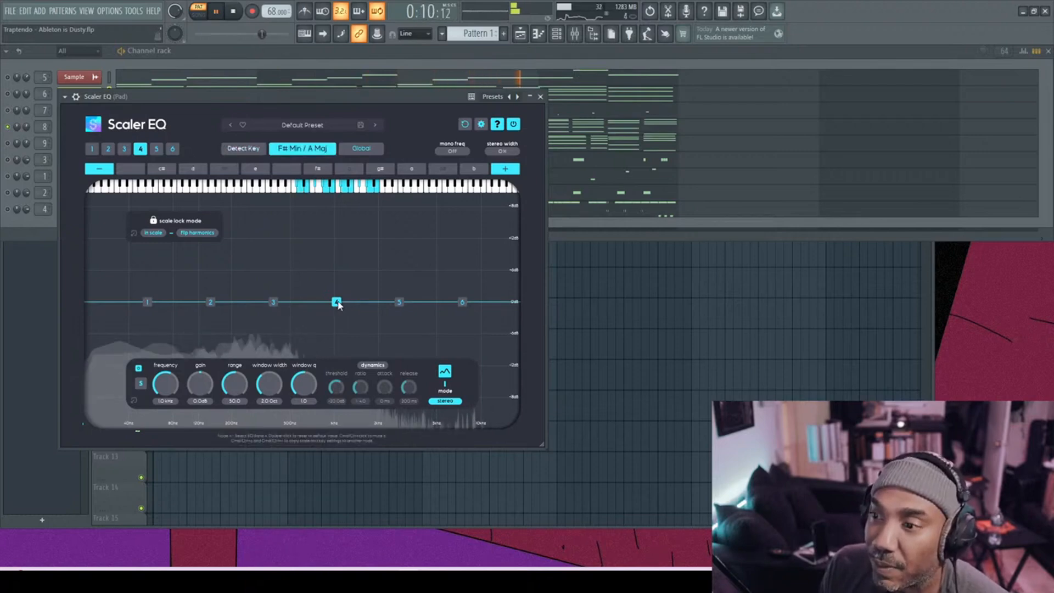
- Boost band 4 with flipped harmonics, make band 1 a low shelf, raise band 2
left_click_drag(336, 301, 336, 222)
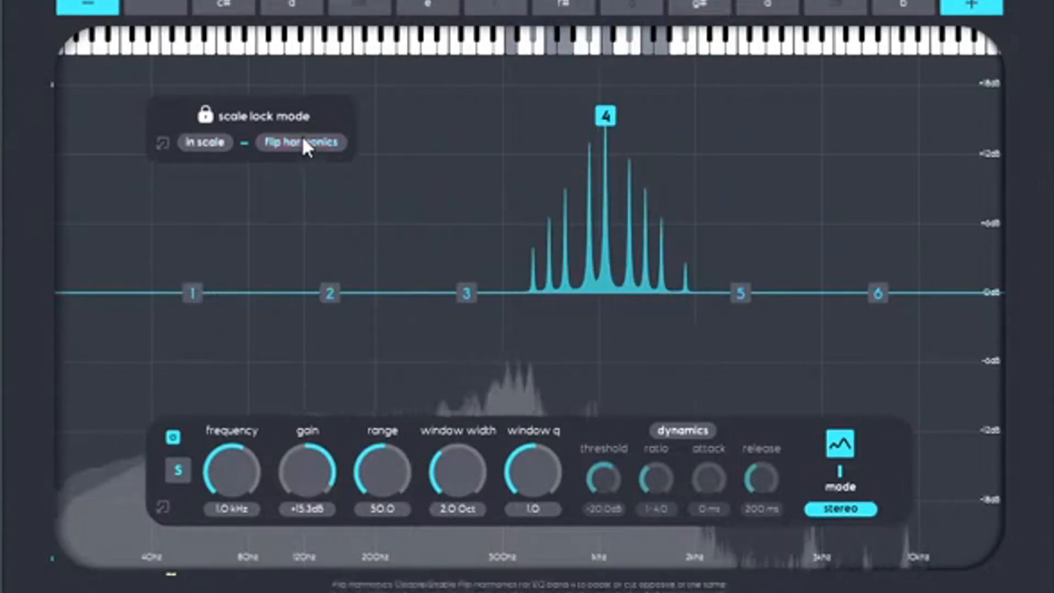
left_click(302, 143)
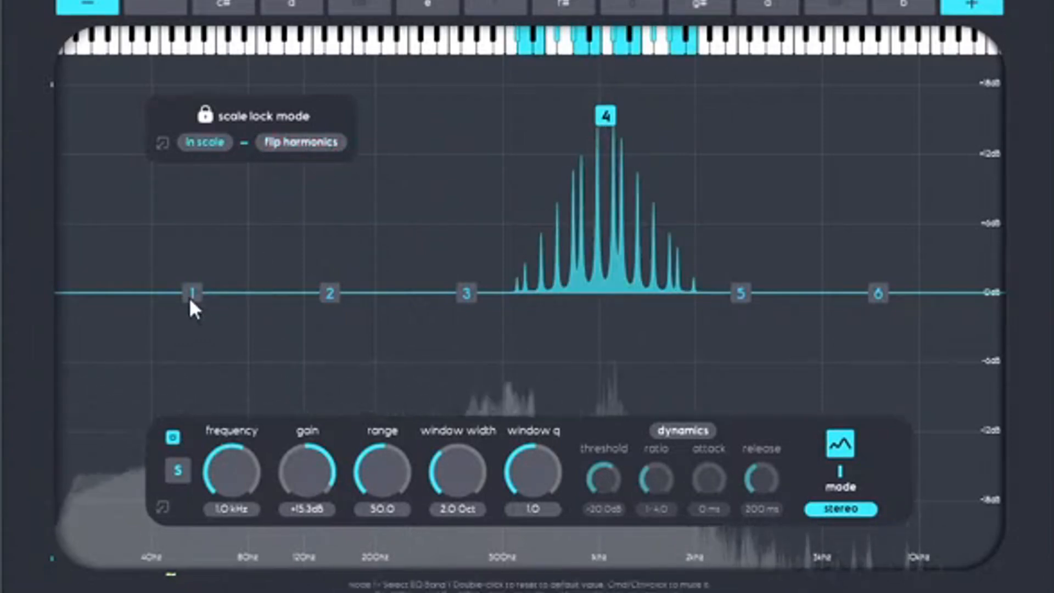
left_click_drag(191, 293, 192, 201)
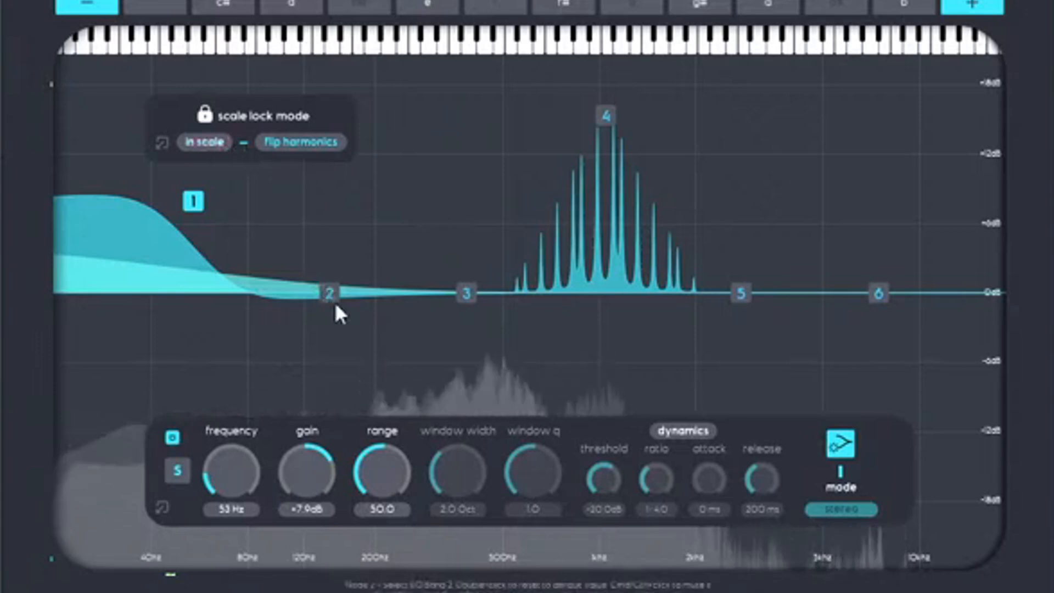
left_click_drag(329, 293, 326, 148)
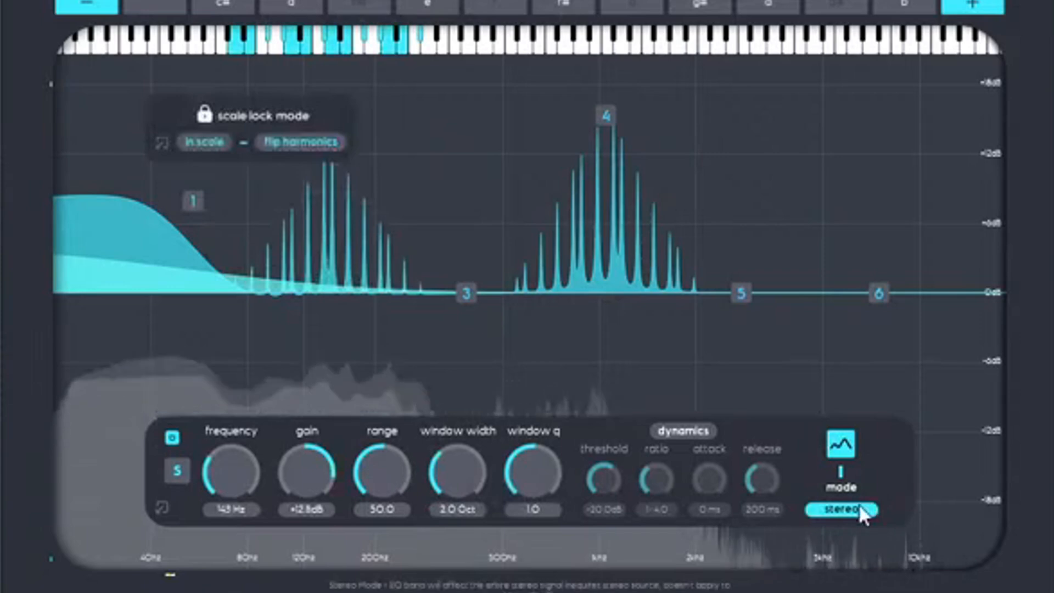
- Set band 2 to side-only and lower its dynamics threshold to about -40.9 dB
left_click(840, 508)
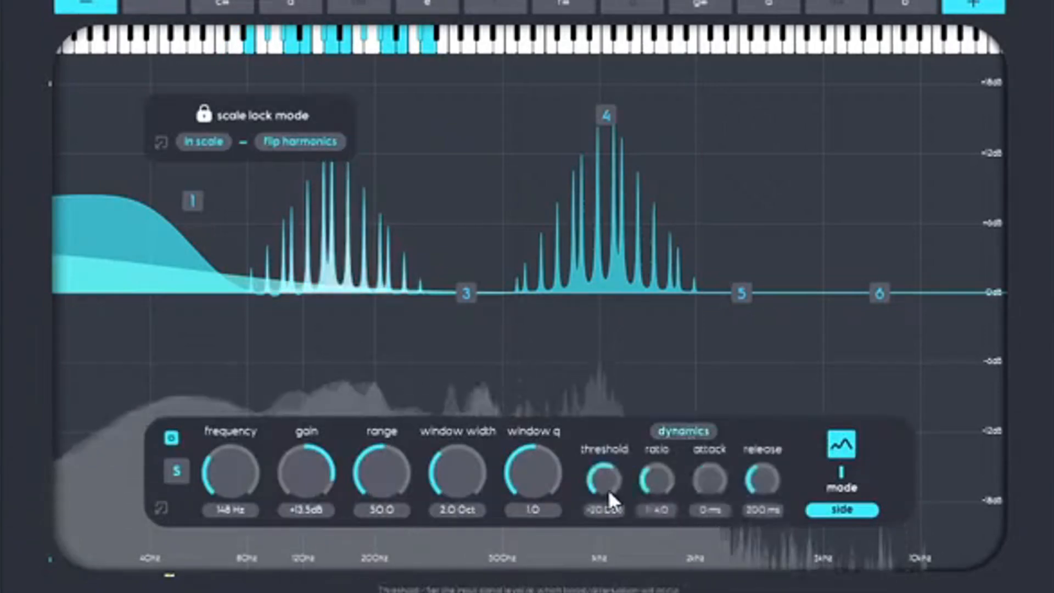
left_click_drag(604, 479, 616, 551)
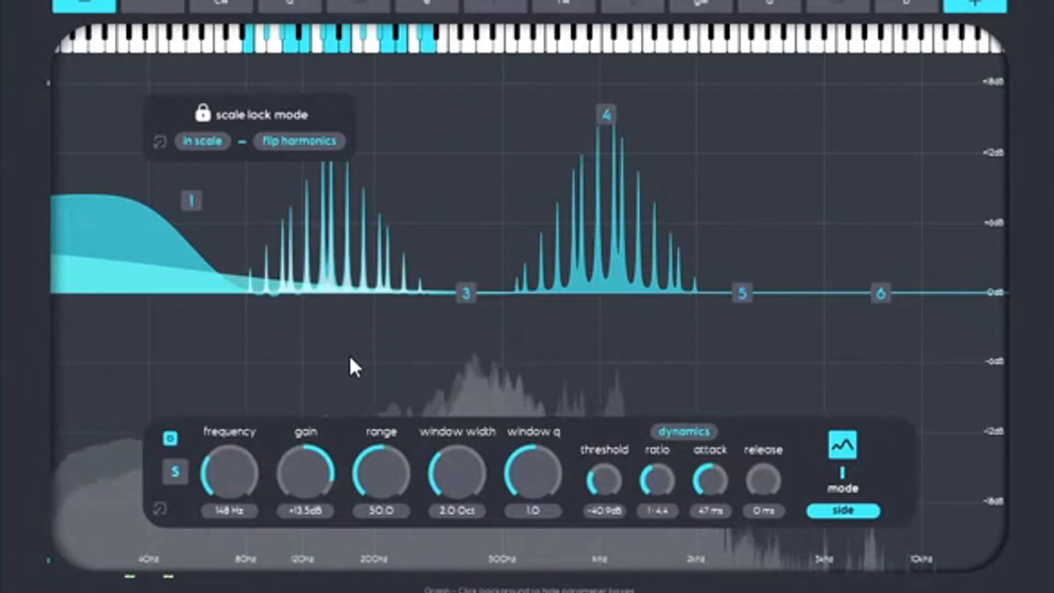
- Select band 3 and pull it down into an in-scale cut
left_click(465, 294)
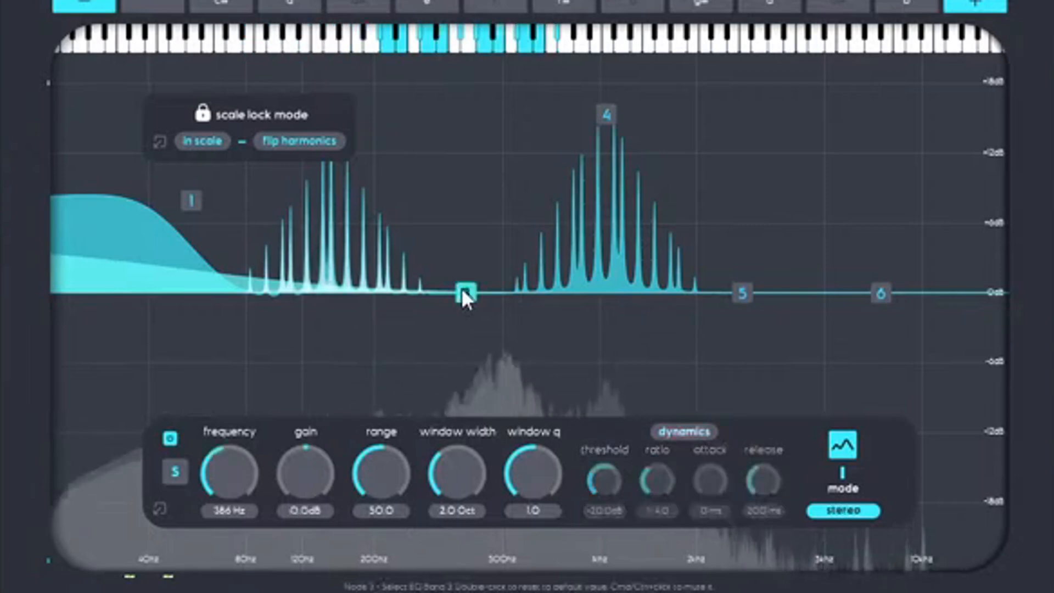
left_click_drag(464, 294, 464, 132)
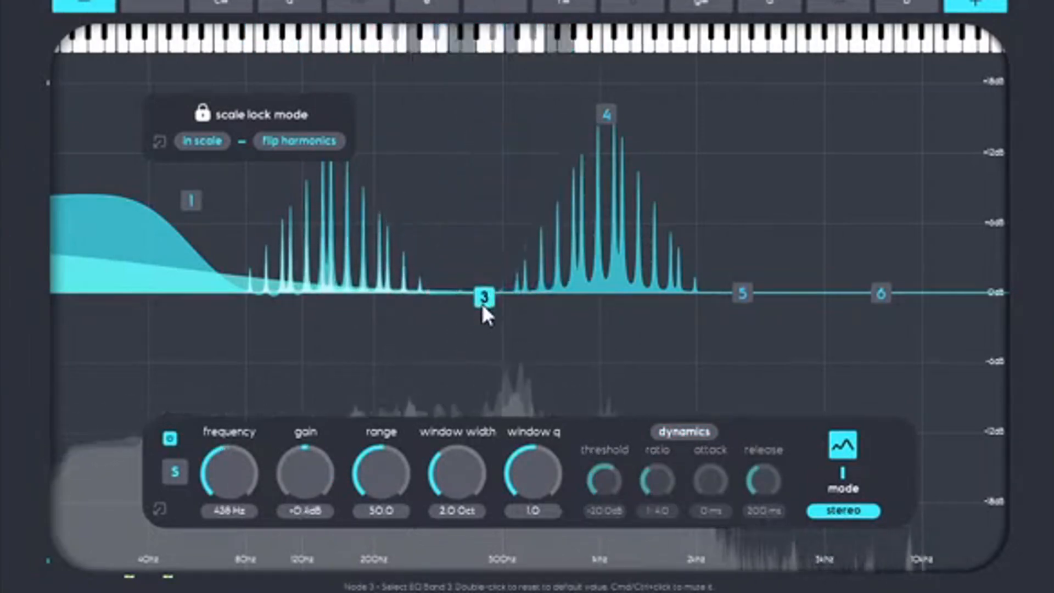
left_click_drag(484, 298, 503, 389)
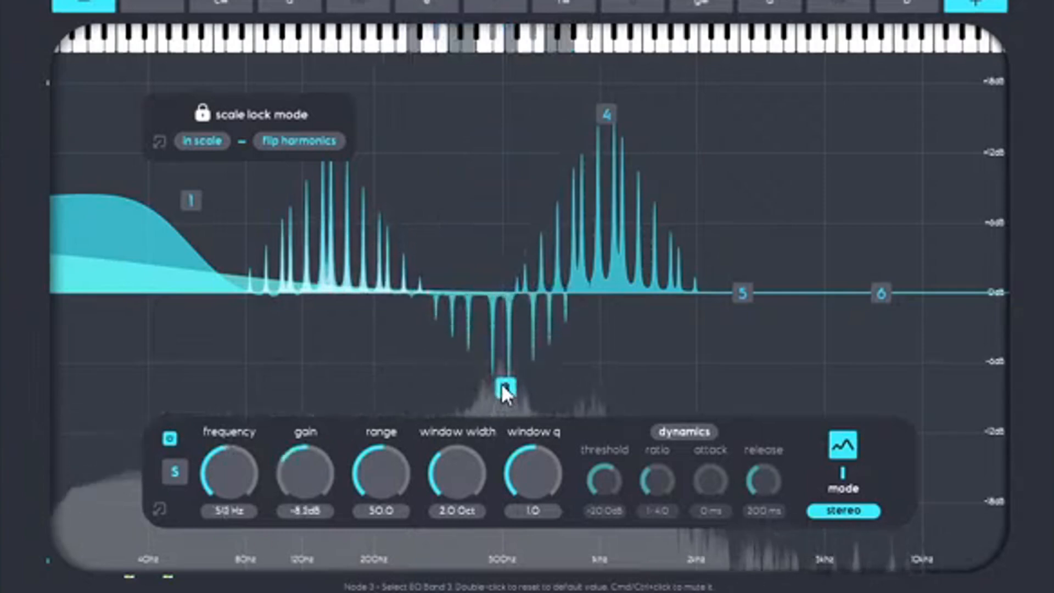
left_click(201, 141)
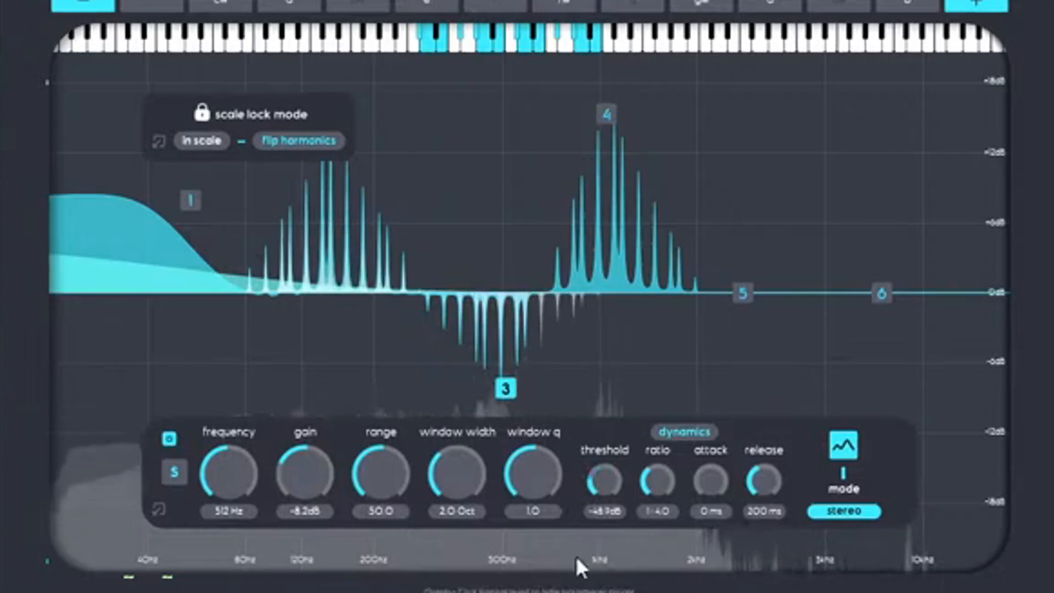
- Settle band 3's cut near 414 Hz / -11.8 dB, switching mid to side
left_click(844, 511)
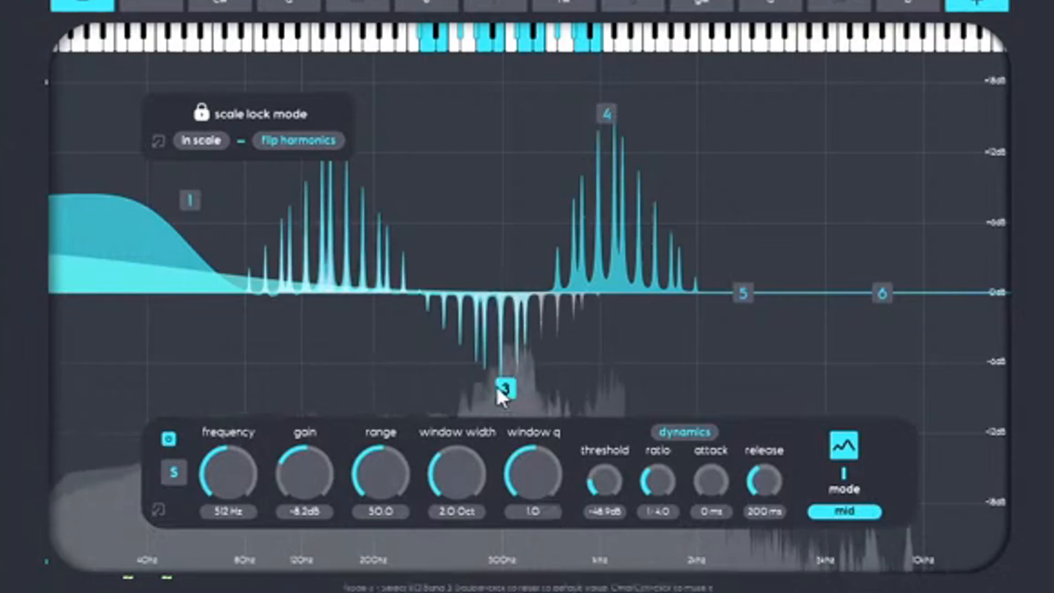
left_click_drag(504, 390, 507, 396)
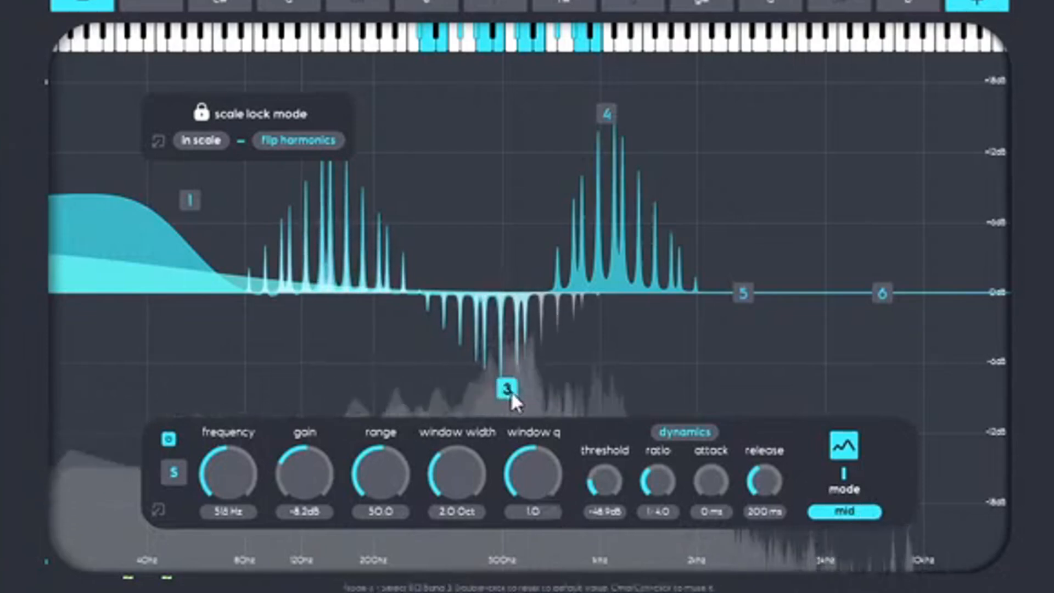
left_click_drag(507, 389, 696, 389)
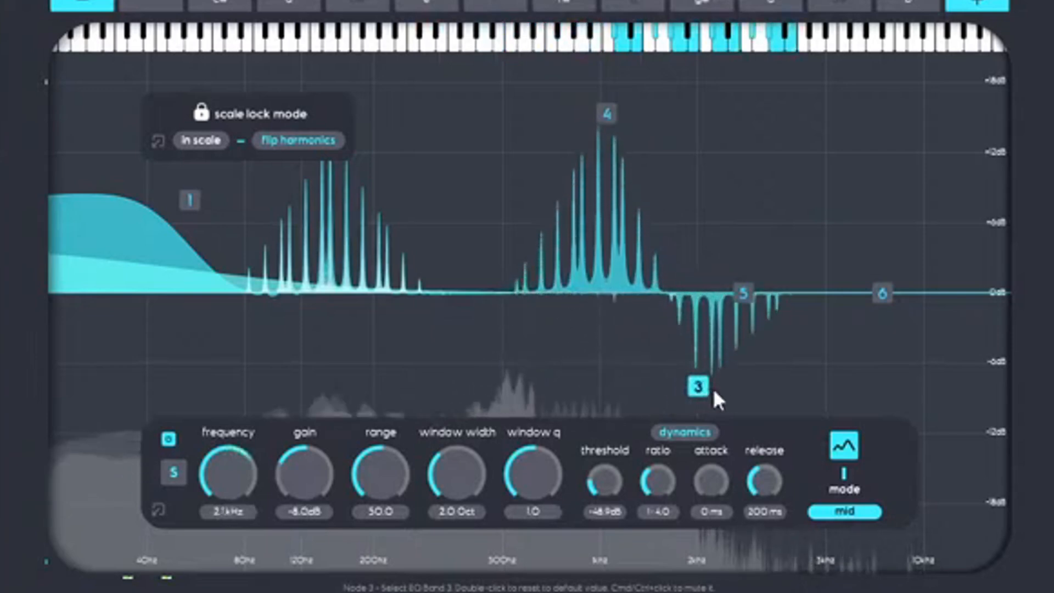
left_click_drag(695, 386, 417, 336)
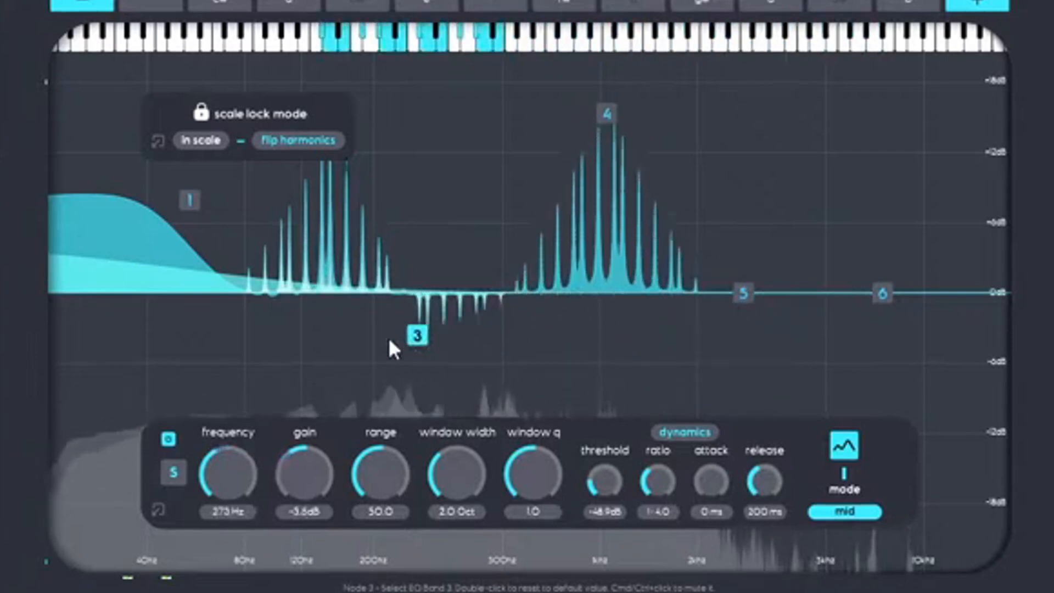
left_click_drag(416, 336, 457, 340)
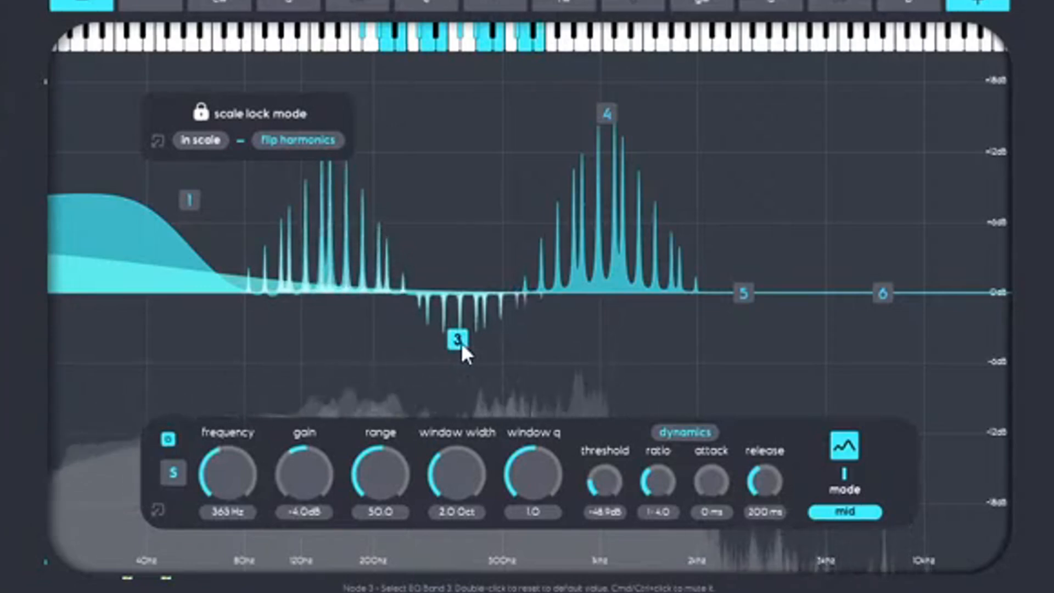
left_click_drag(459, 338, 474, 489)
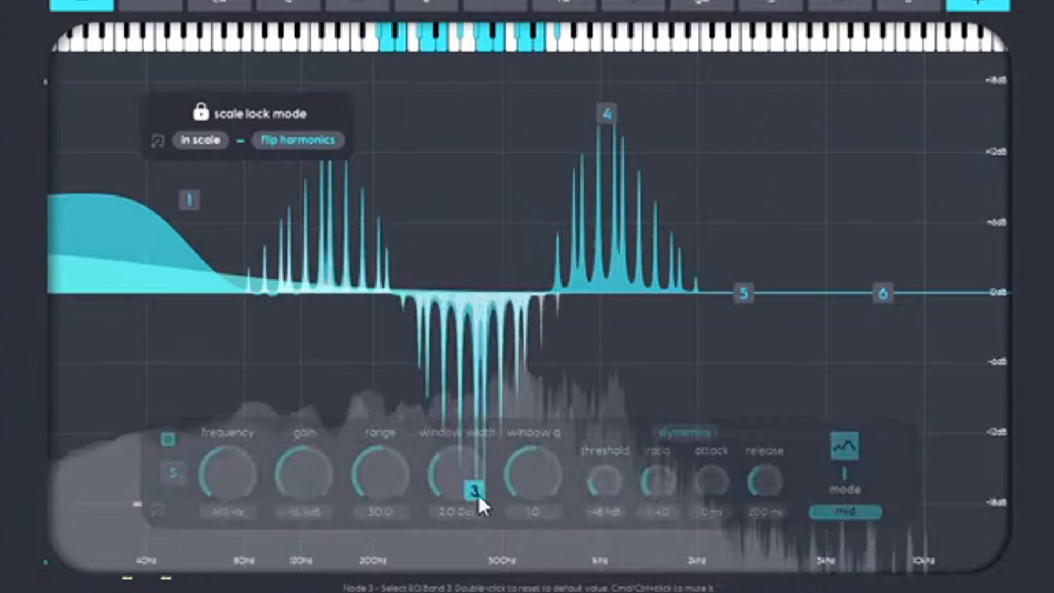
left_click_drag(473, 489, 471, 84)
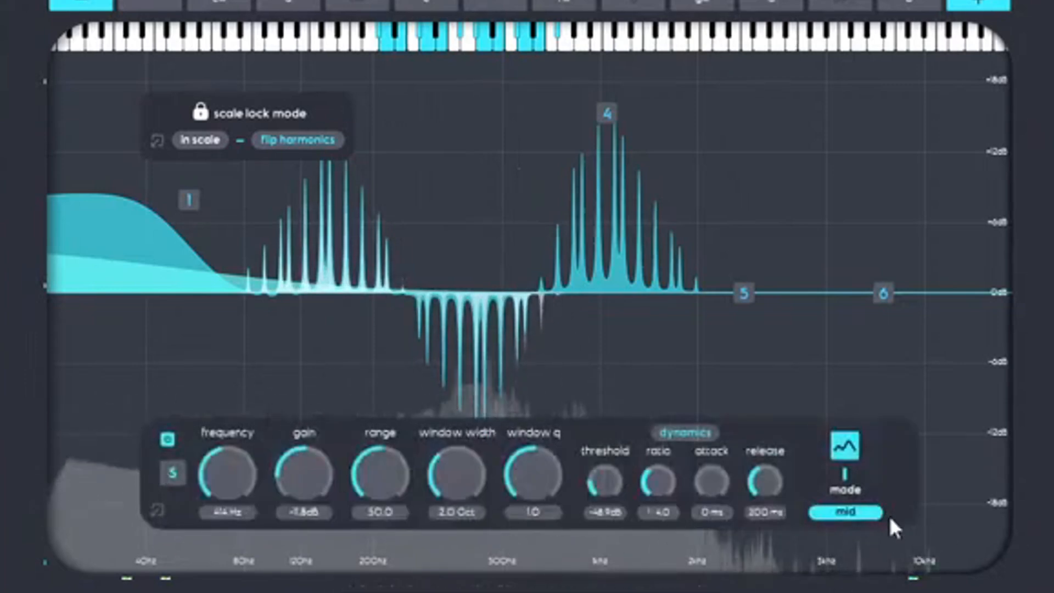
left_click(845, 512)
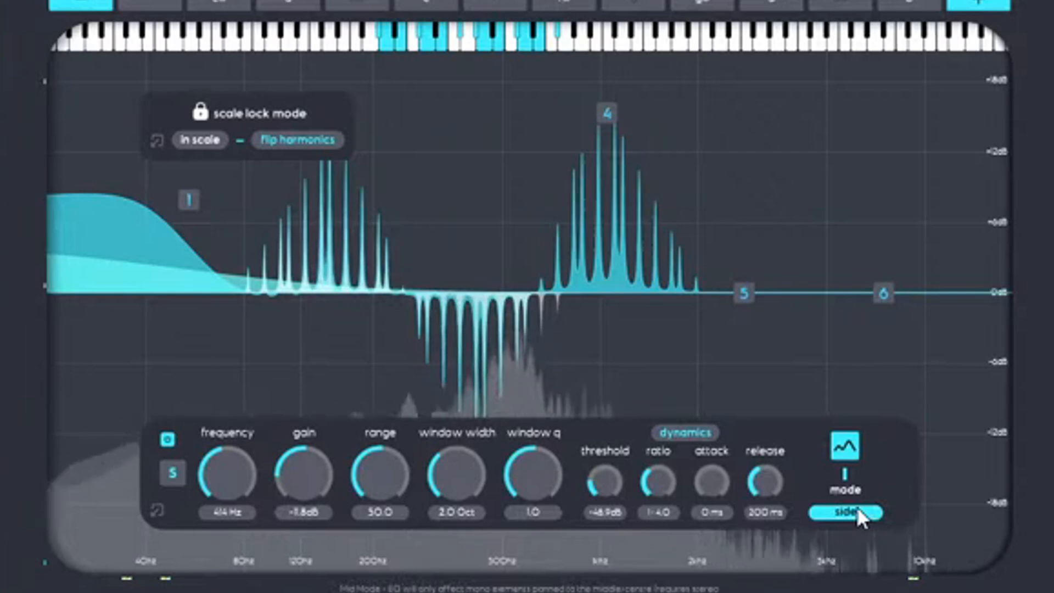
left_click(849, 512)
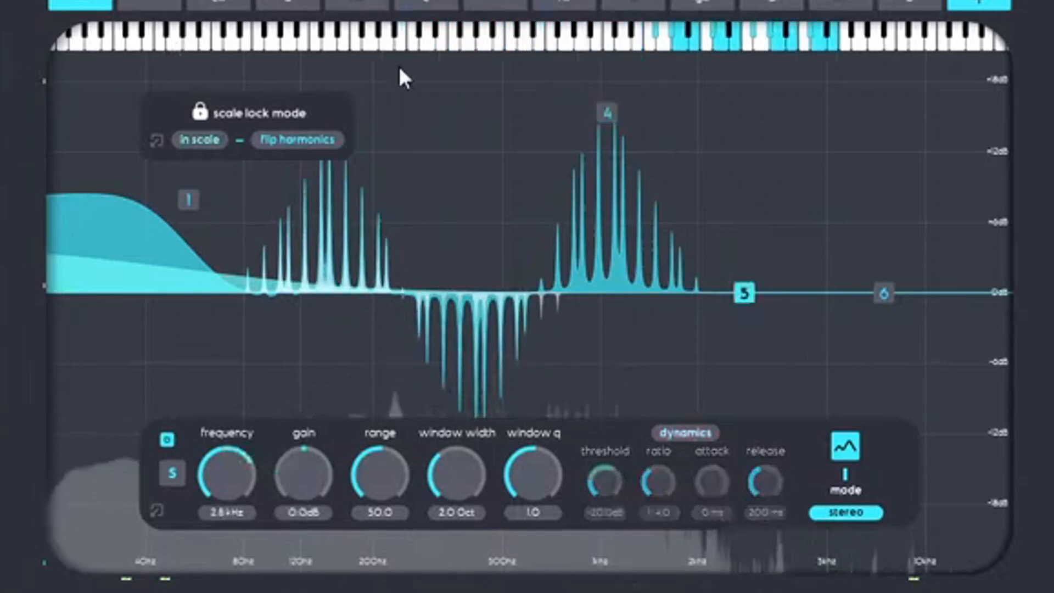
- Boost band 5 by about +11 dB near 2.9 kHz
left_click_drag(745, 294, 756, 185)
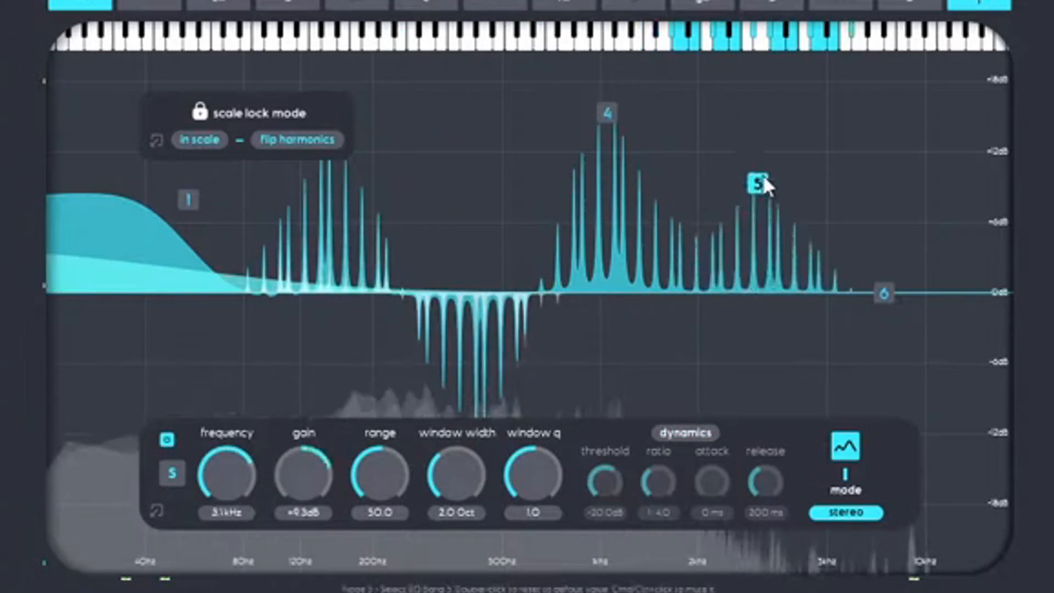
left_click_drag(757, 185, 733, 130)
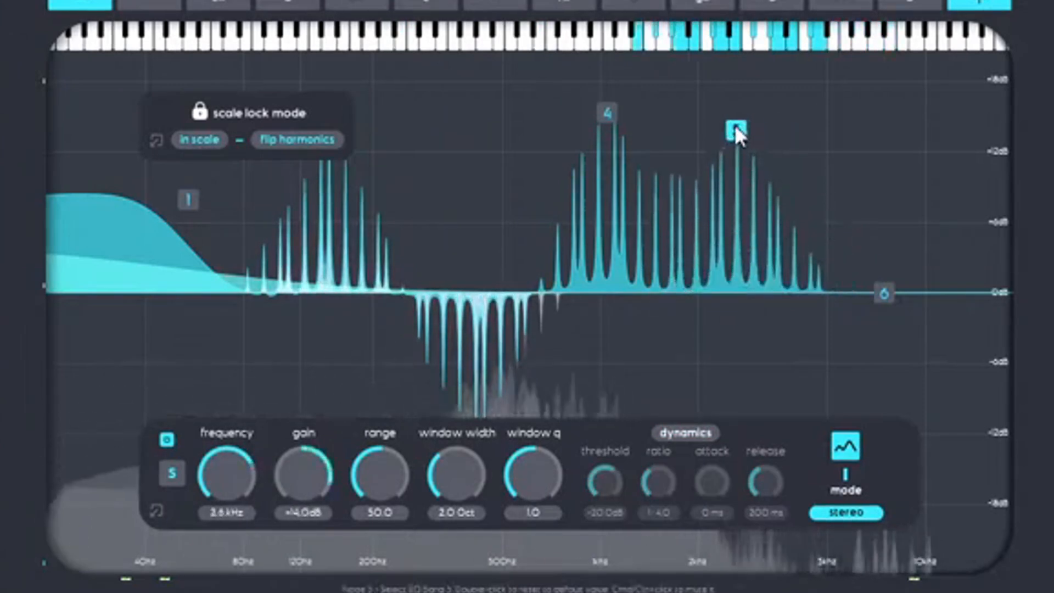
left_click_drag(733, 130, 746, 162)
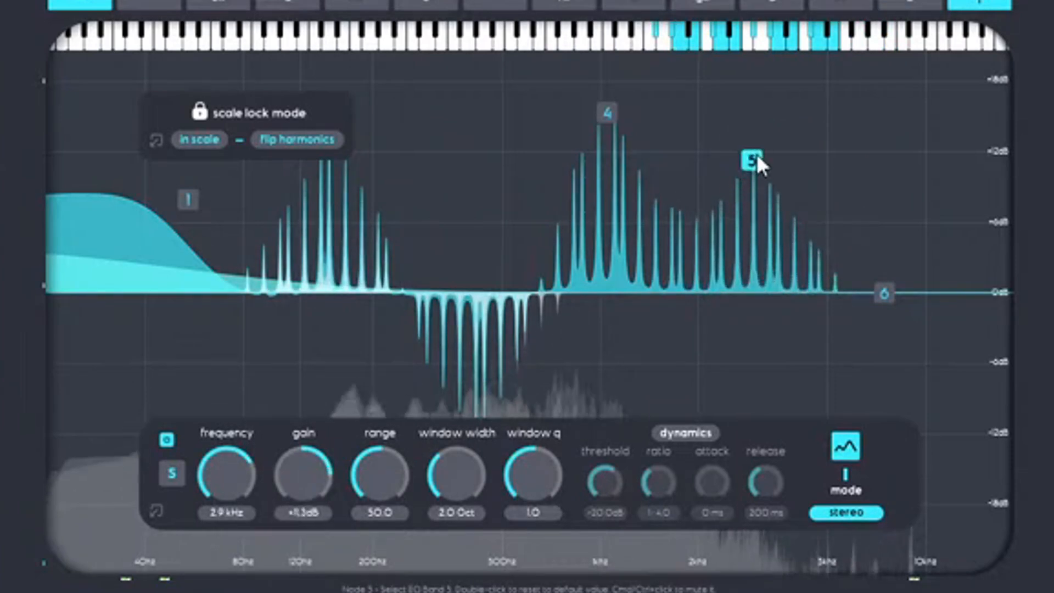
left_click_drag(750, 162, 752, 120)
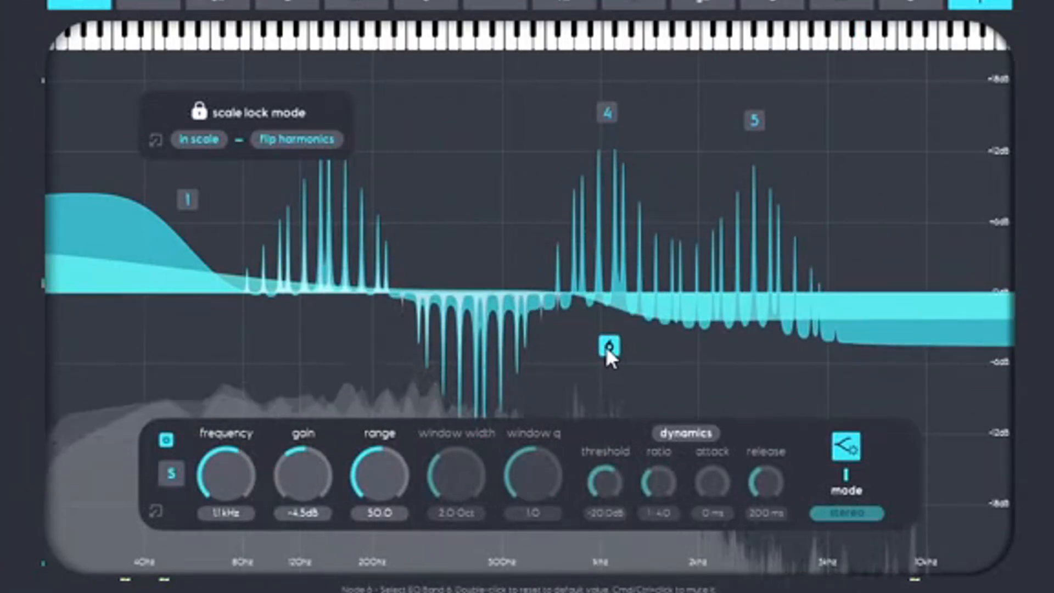
- Try a band 6 cut toward 2.5 kHz, then set band 5 to mid with lower threshold
left_click_drag(607, 348, 725, 318)
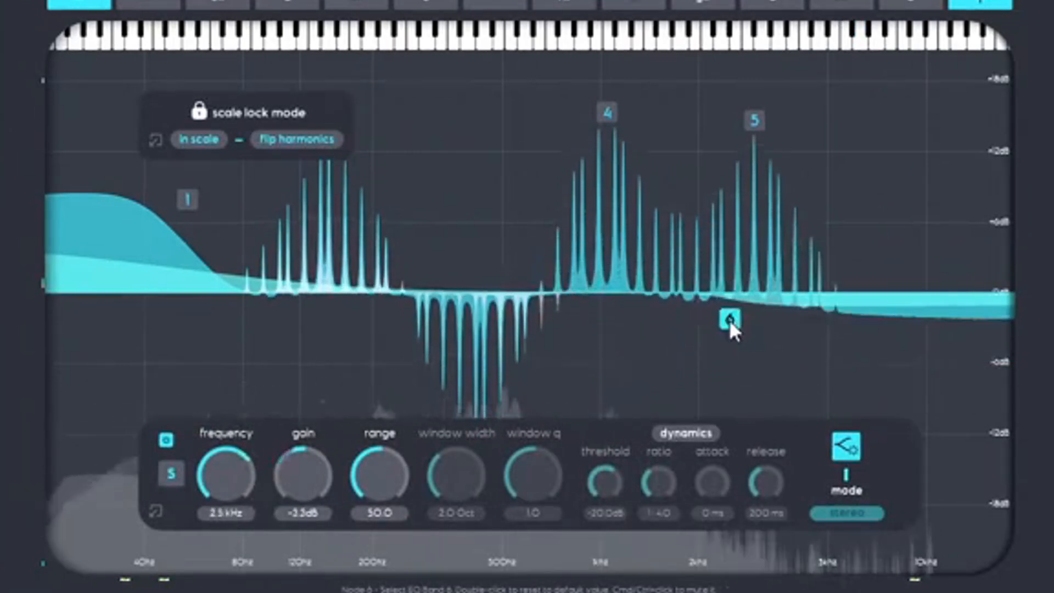
left_click_drag(729, 319, 874, 290)
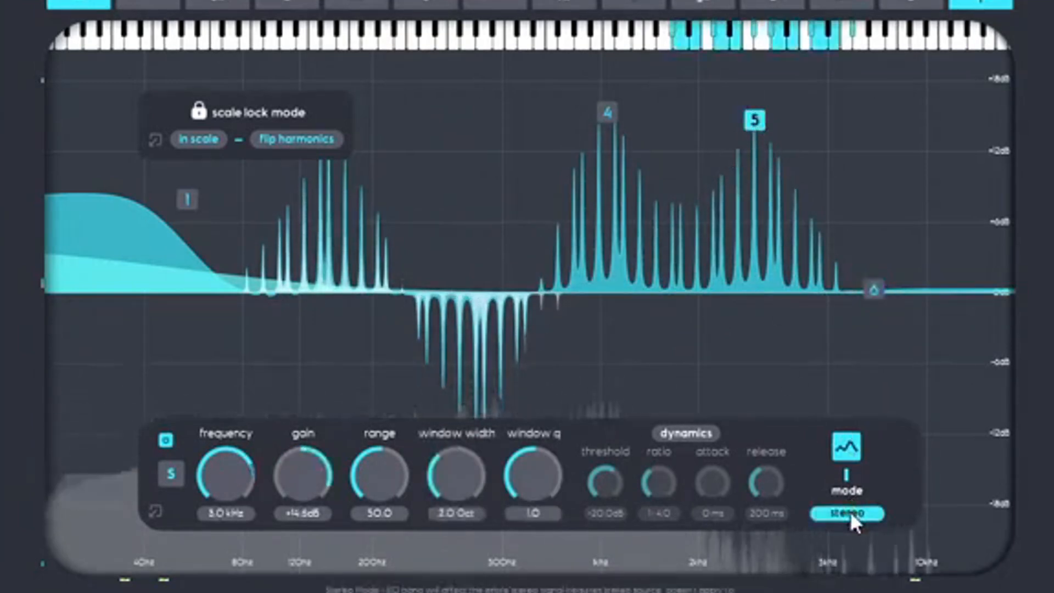
left_click(849, 513)
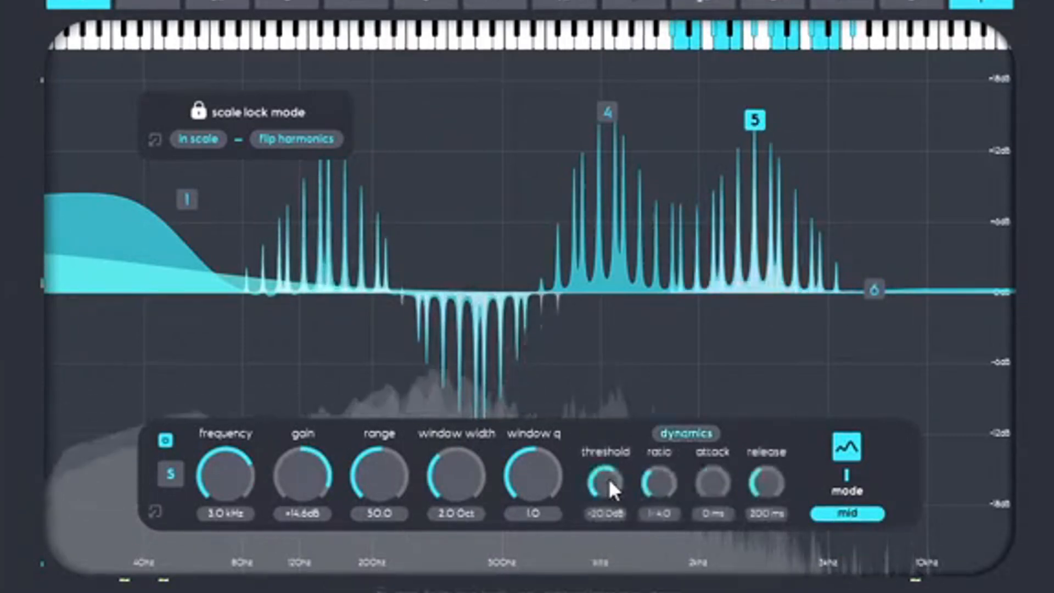
left_click_drag(604, 481, 612, 512)
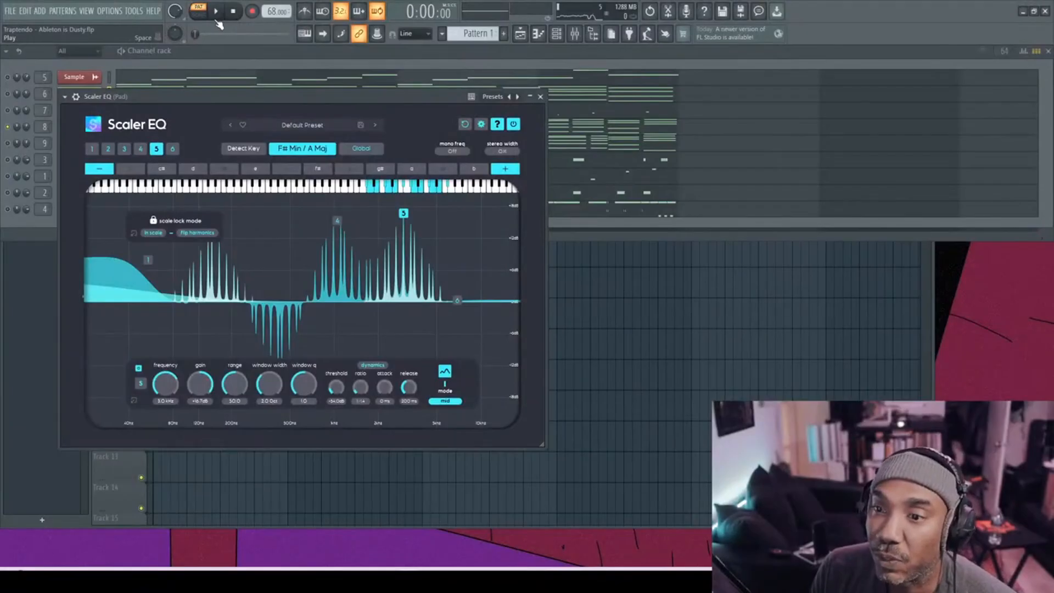
left_click(215, 11)
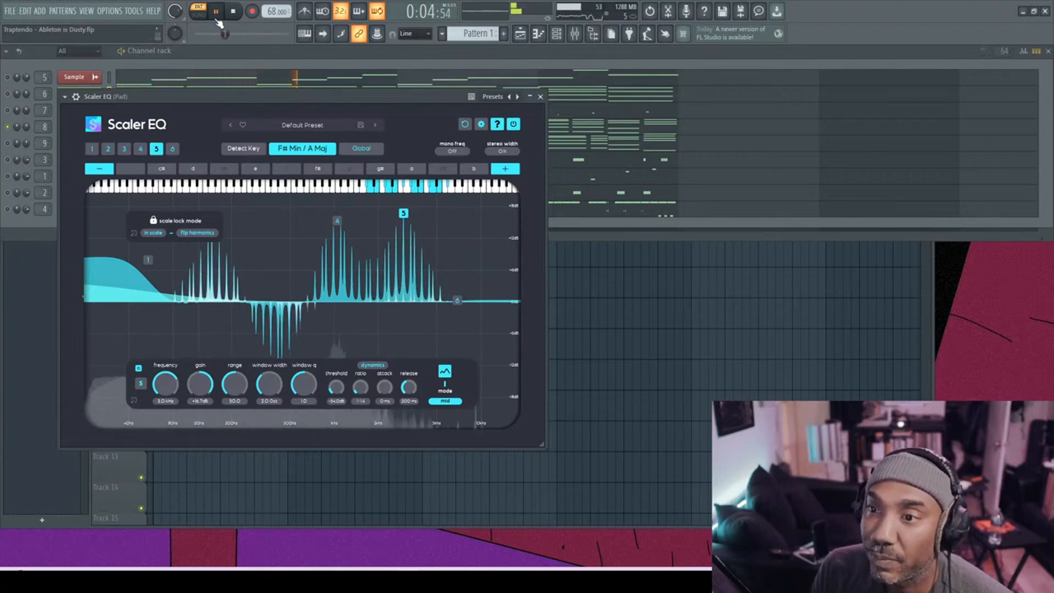
left_click(216, 11)
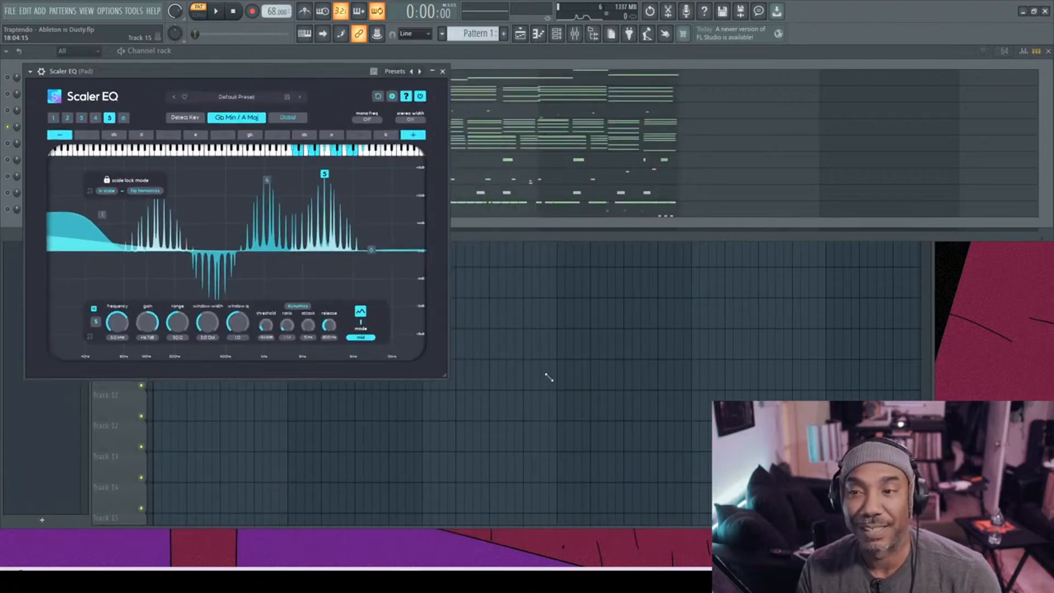
- Enlarge the Scaler EQ window by dragging its corner, and open its settings
left_click_drag(447, 380, 656, 521)
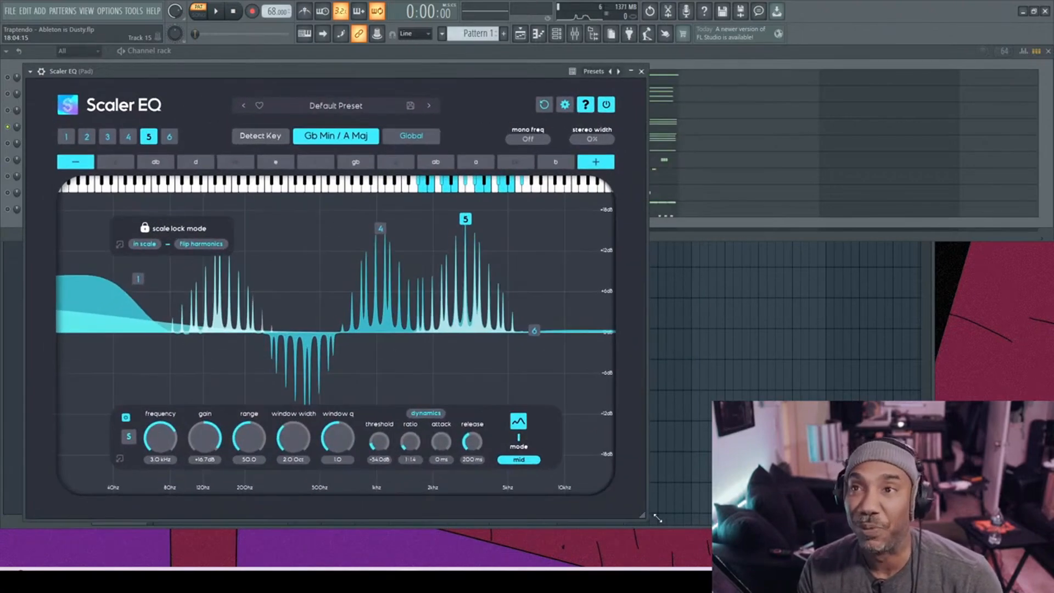
left_click_drag(655, 517, 683, 543)
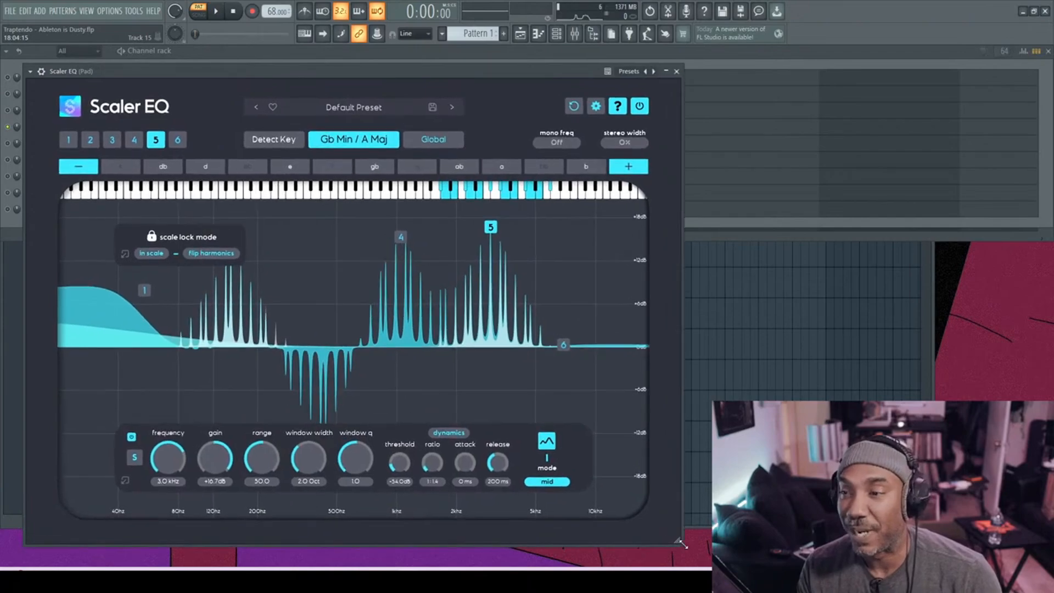
left_click(596, 106)
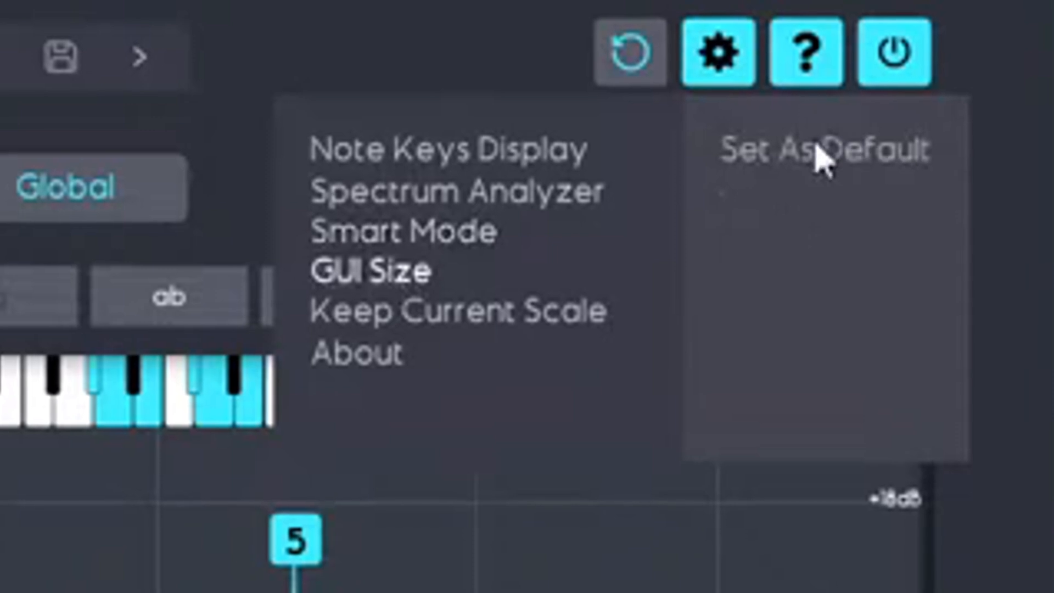
mouse_move(544, 330)
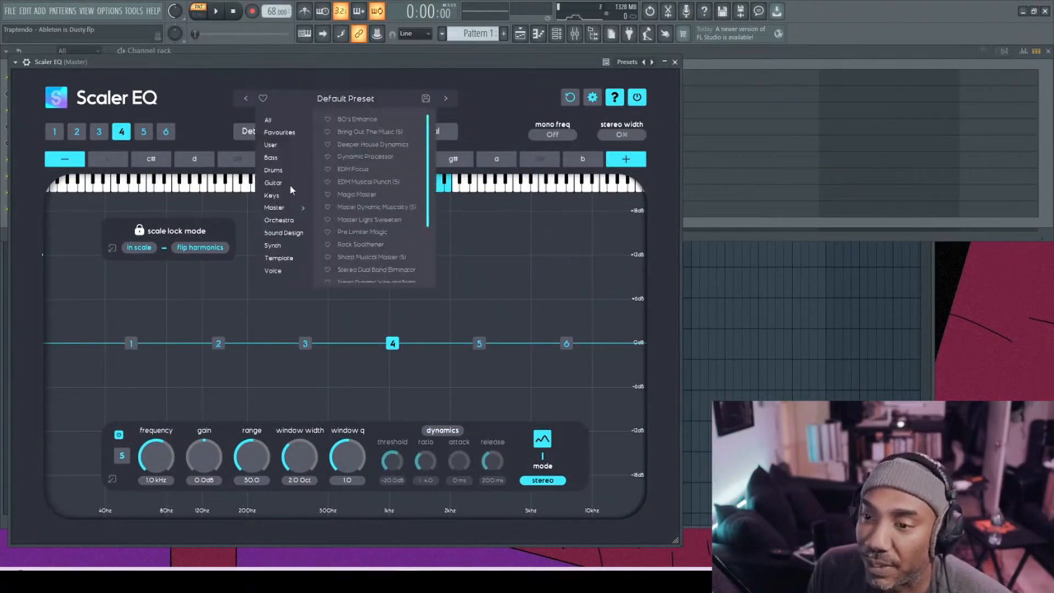
- Browse the Master insert's preset categories from the preset dropdown
left_click(357, 119)
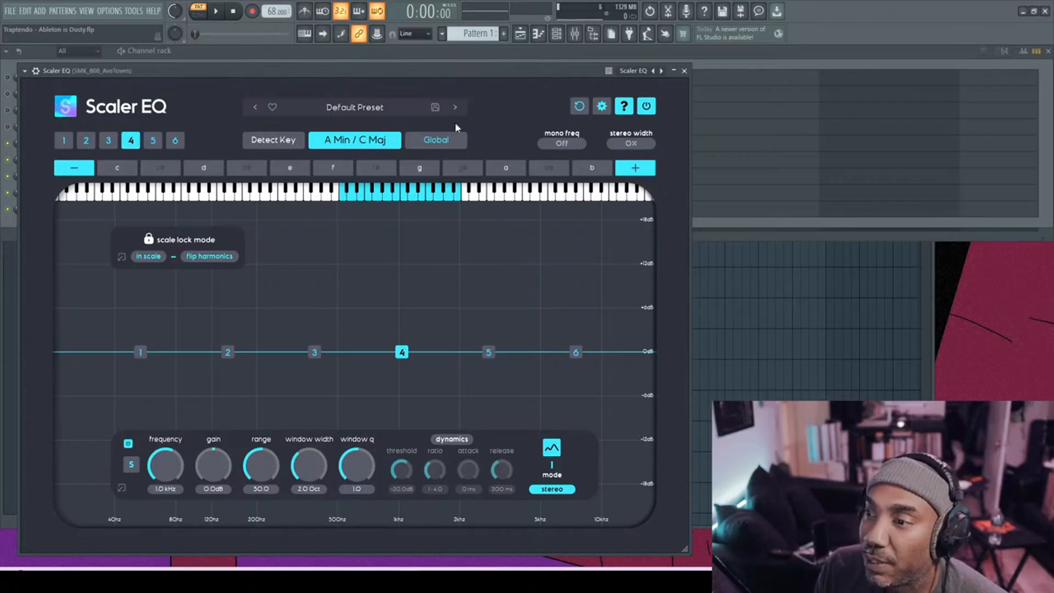
mouse_move(480, 90)
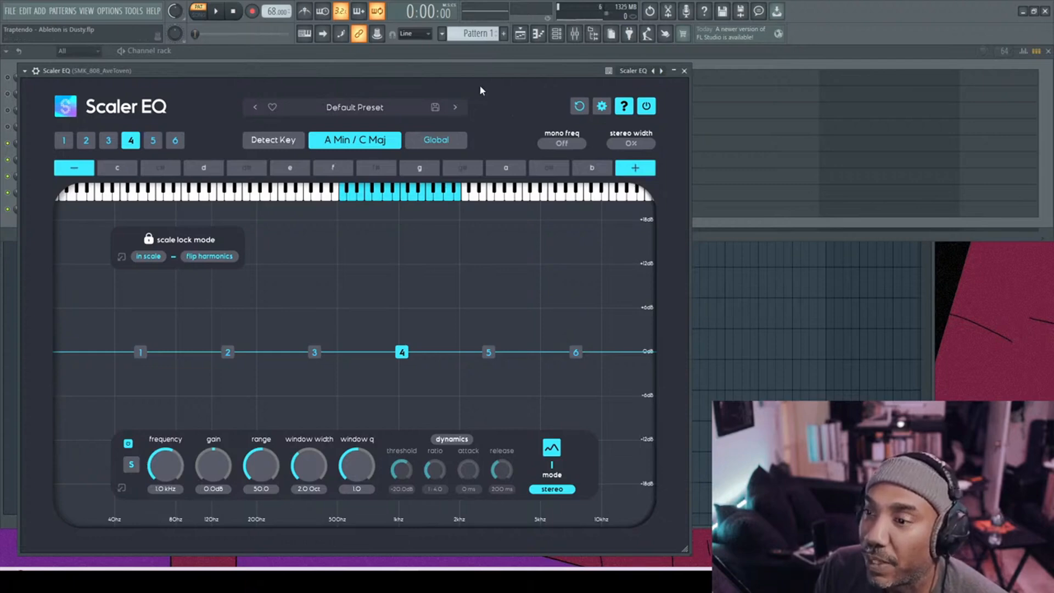
- Detect the 808's key, reading F# Min / A Maj under the Ultra Hi-Fi Bass preset
left_click(273, 140)
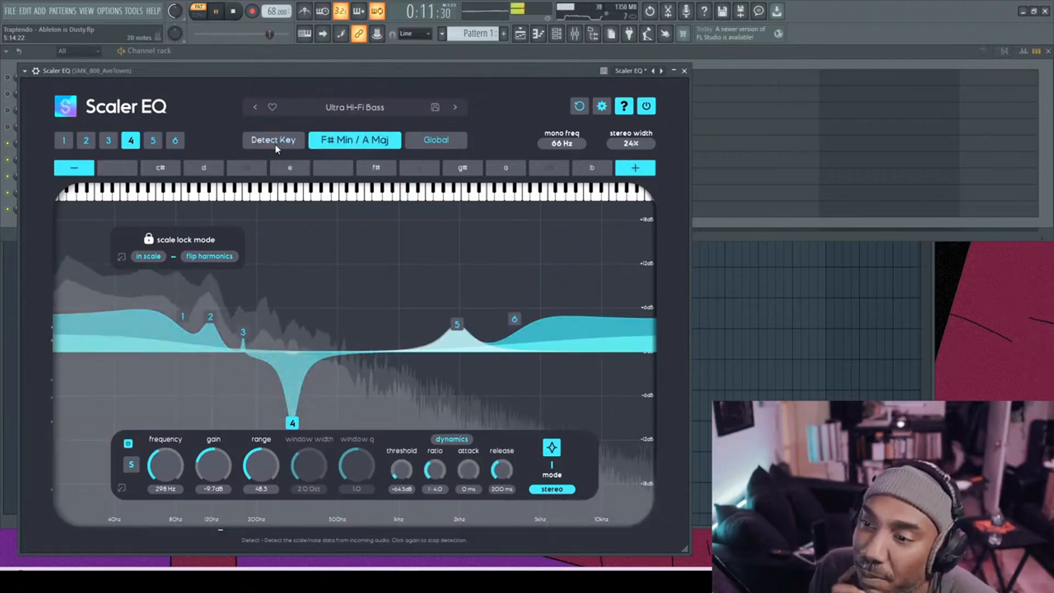